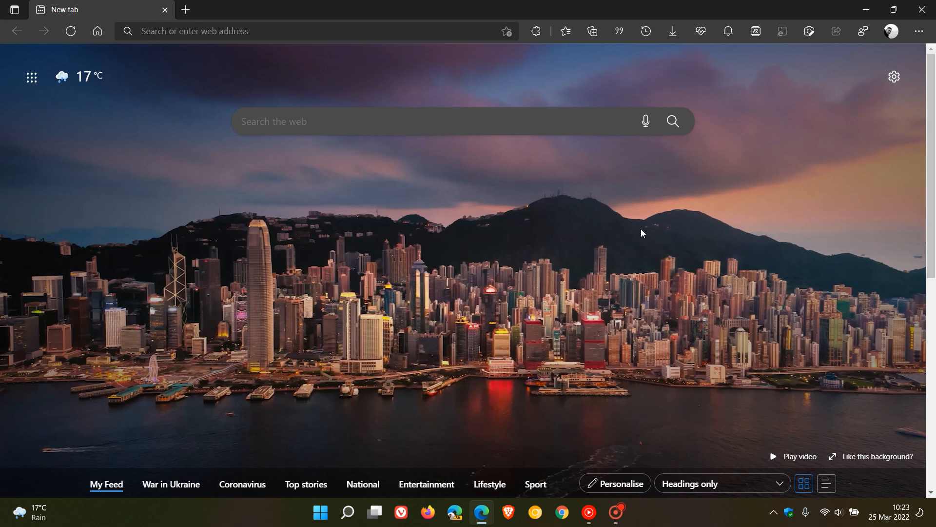
{"action": "mouse_move", "coordinate": [564, 180]}
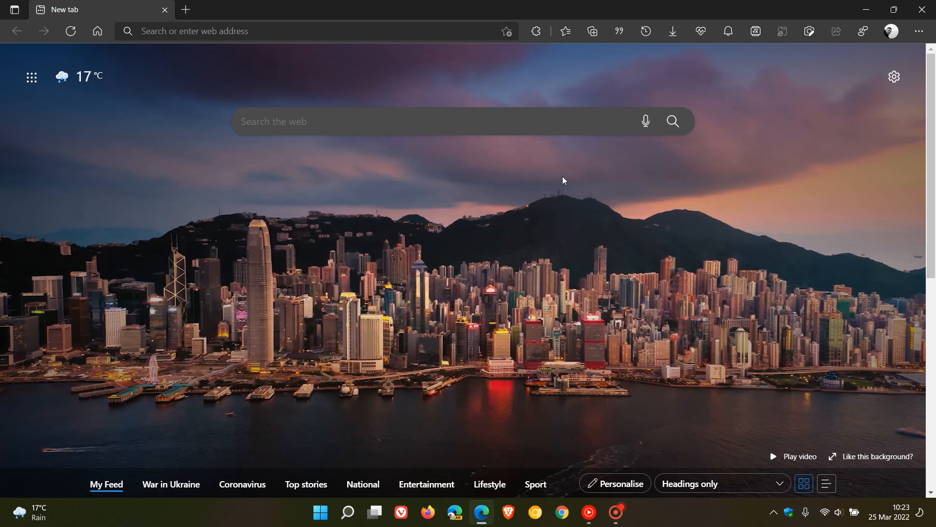
{"action": "mouse_move", "coordinate": [580, 246]}
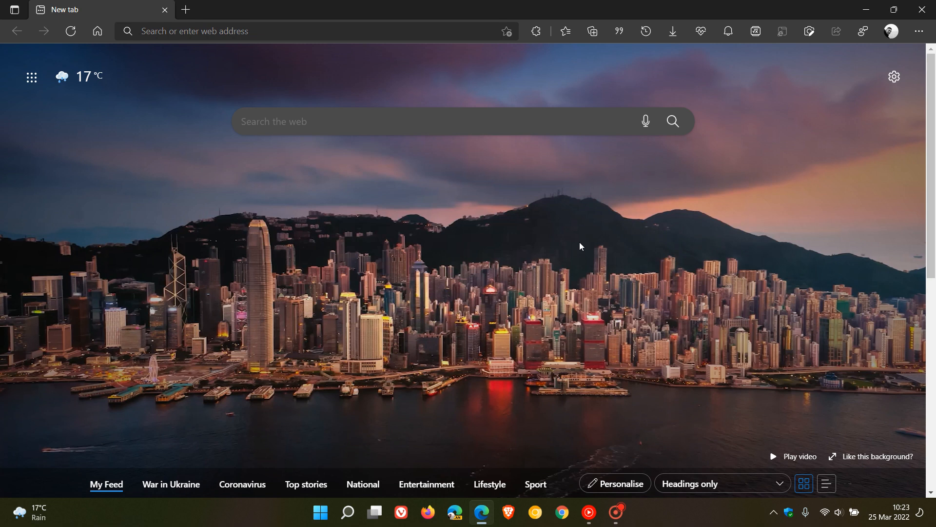
{"action": "mouse_move", "coordinate": [581, 246]}
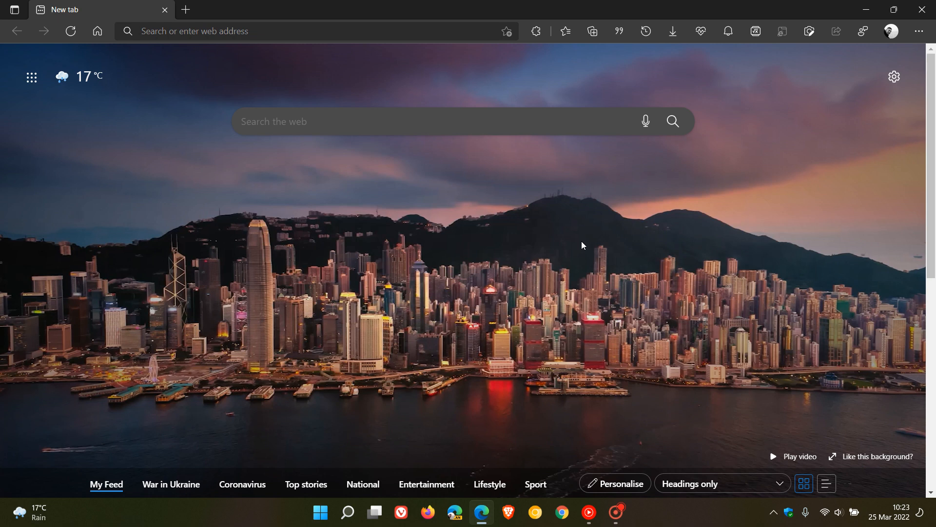
{"action": "mouse_move", "coordinate": [625, 249]}
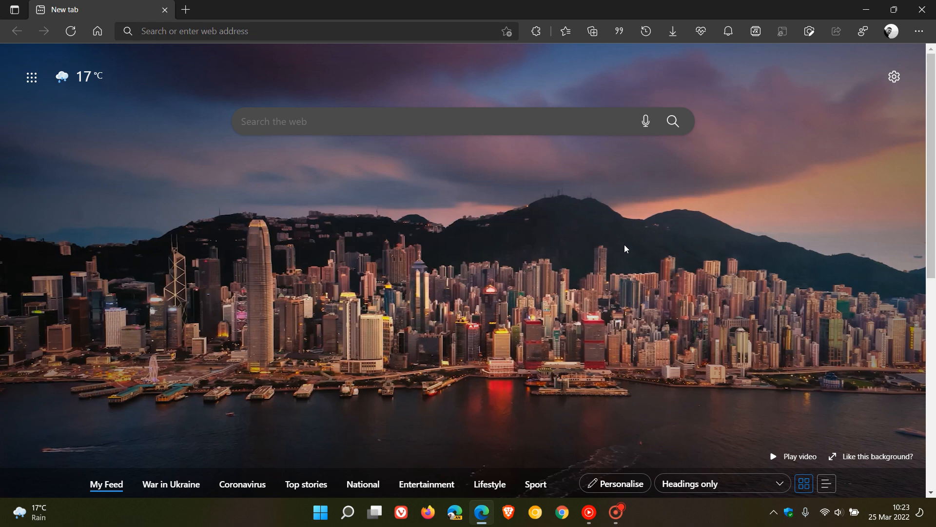
{"action": "mouse_move", "coordinate": [597, 294]}
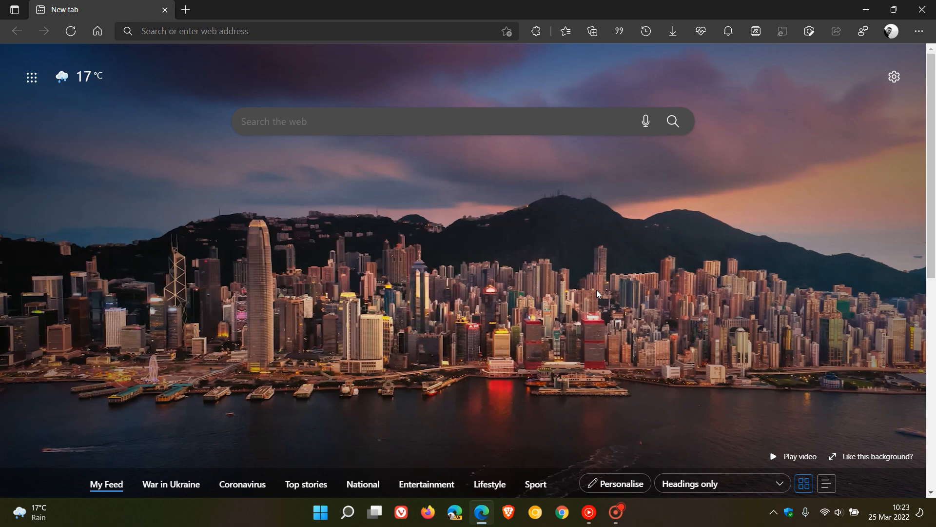
{"action": "mouse_move", "coordinate": [663, 247]}
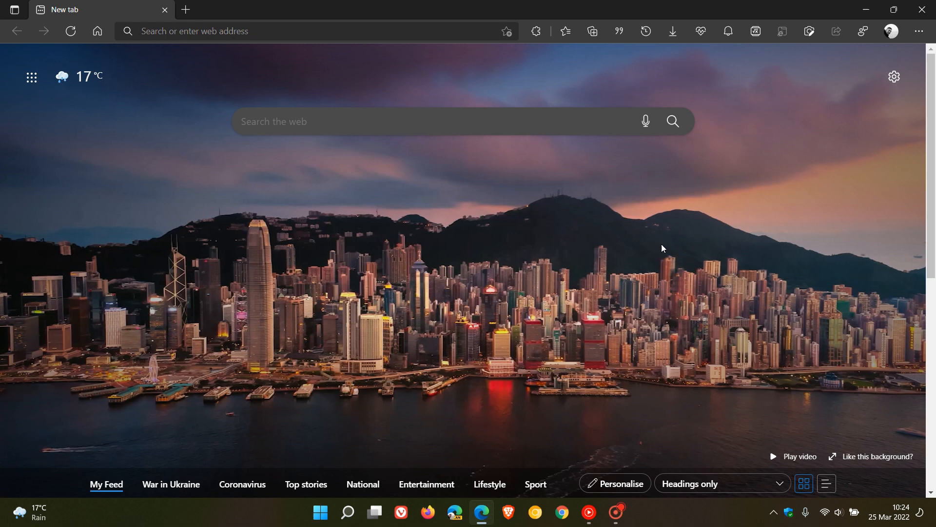
{"action": "mouse_move", "coordinate": [873, 98]}
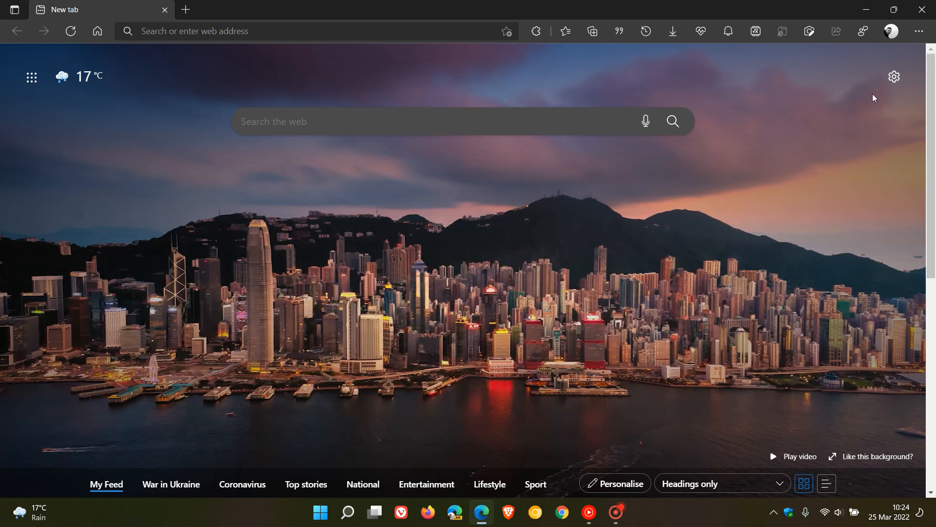
Bring up Edge's Settings and more menu to reach Help and feedback
{"action": "left_click", "coordinate": [919, 31]}
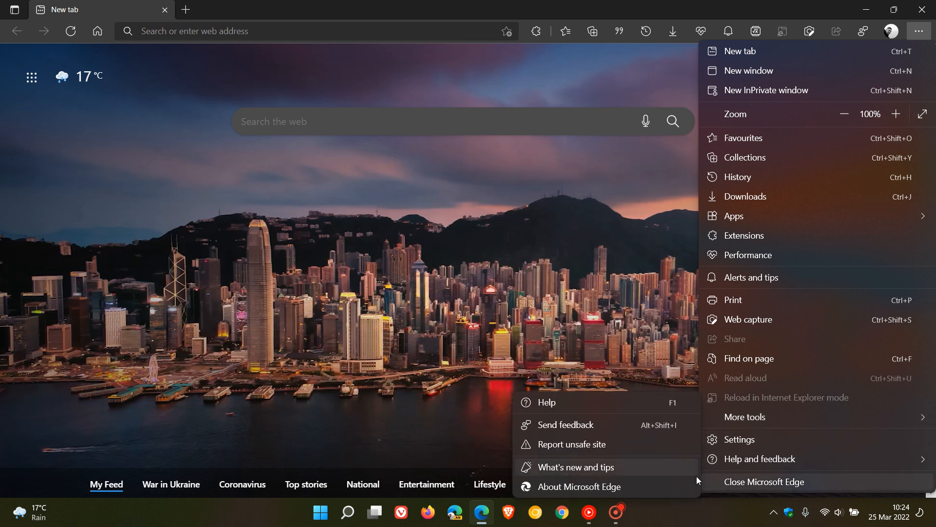
{"action": "left_click", "coordinate": [580, 485]}
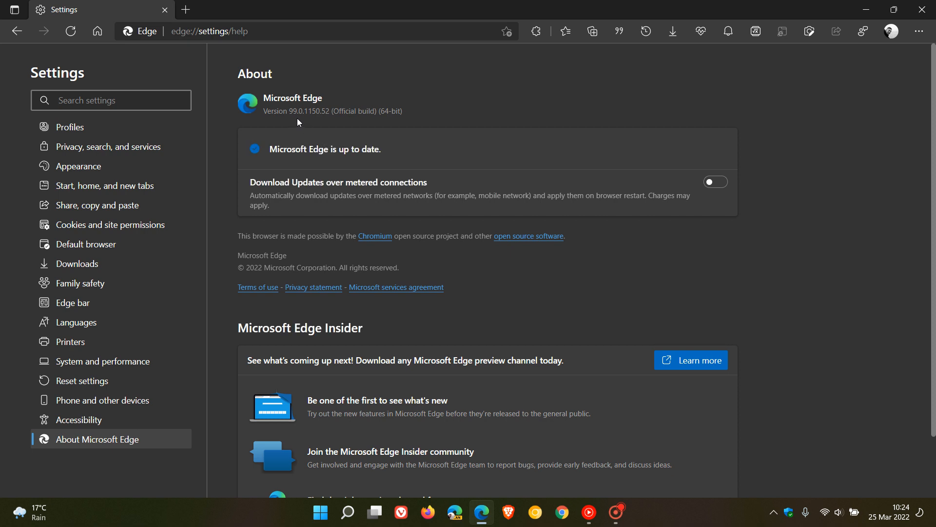
{"action": "mouse_move", "coordinate": [322, 123]}
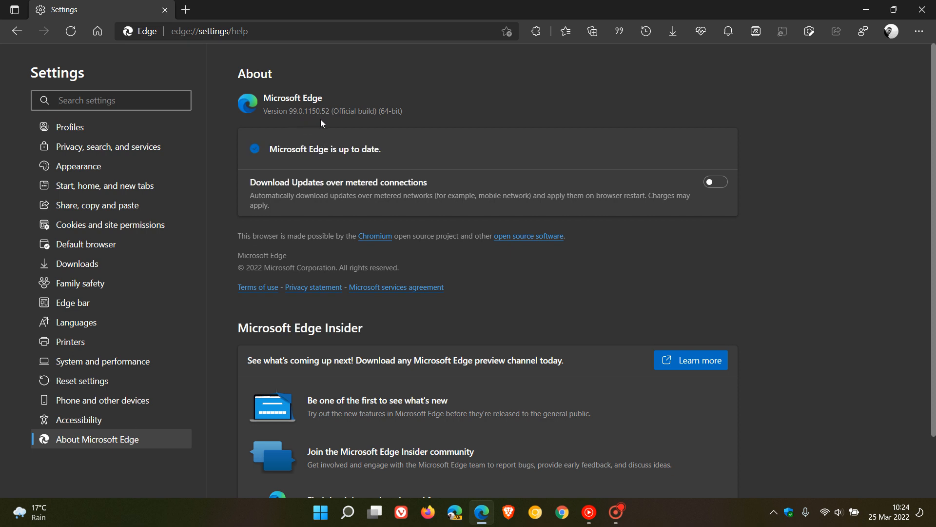
{"action": "mouse_move", "coordinate": [334, 121]}
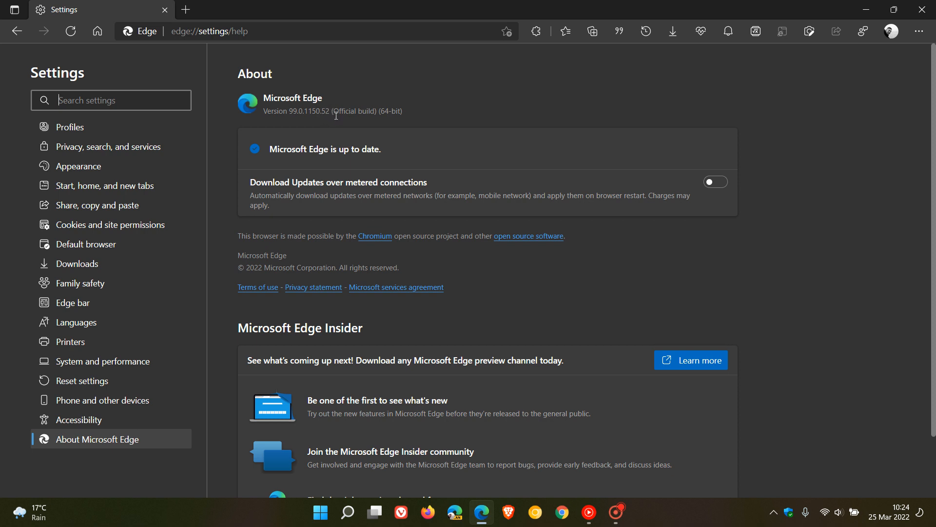
{"action": "mouse_move", "coordinate": [305, 124]}
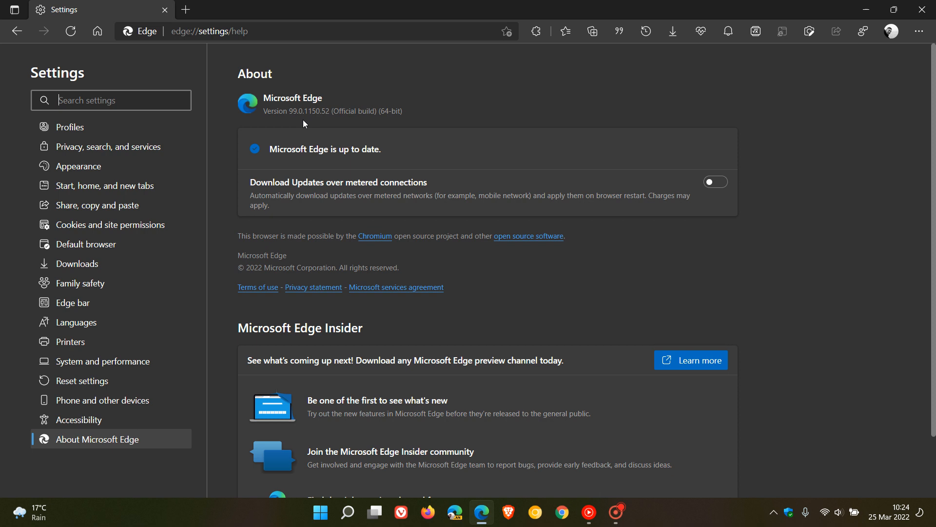
{"action": "mouse_move", "coordinate": [505, 101]}
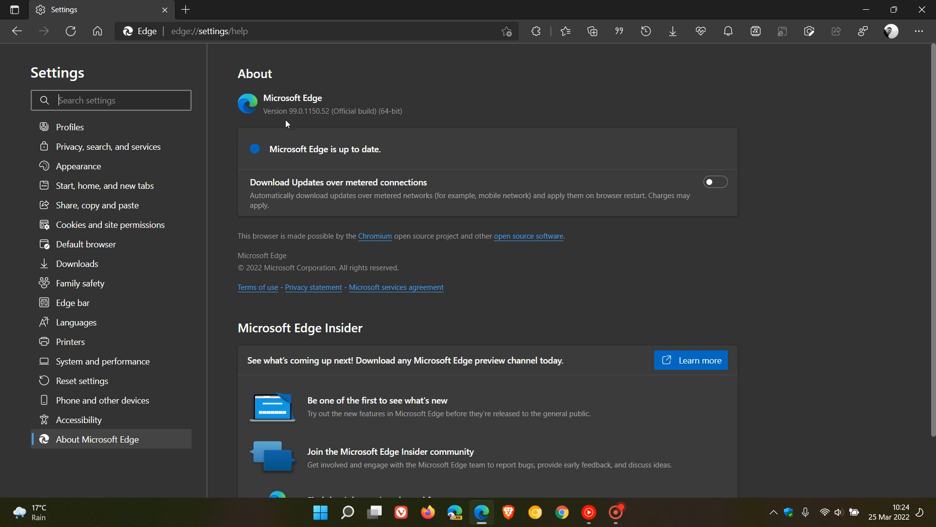
{"action": "mouse_move", "coordinate": [311, 125]}
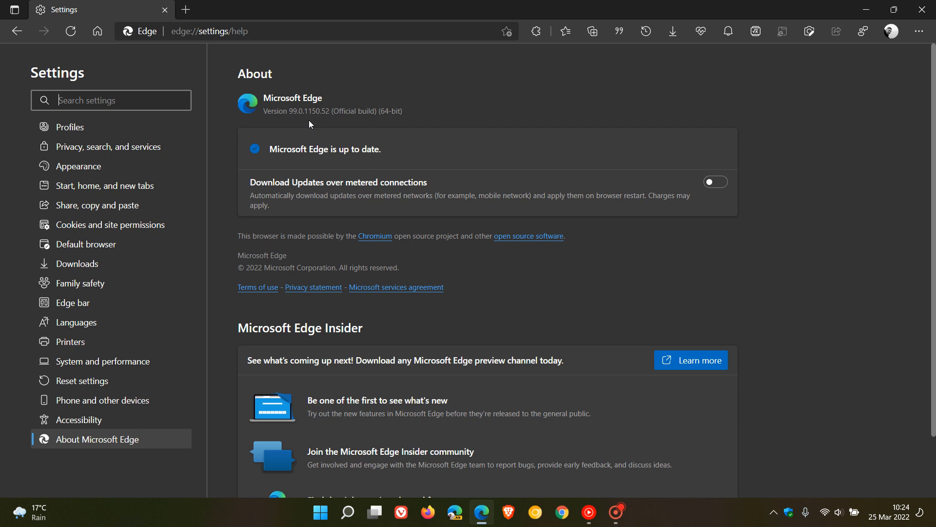
{"action": "mouse_move", "coordinate": [299, 126]}
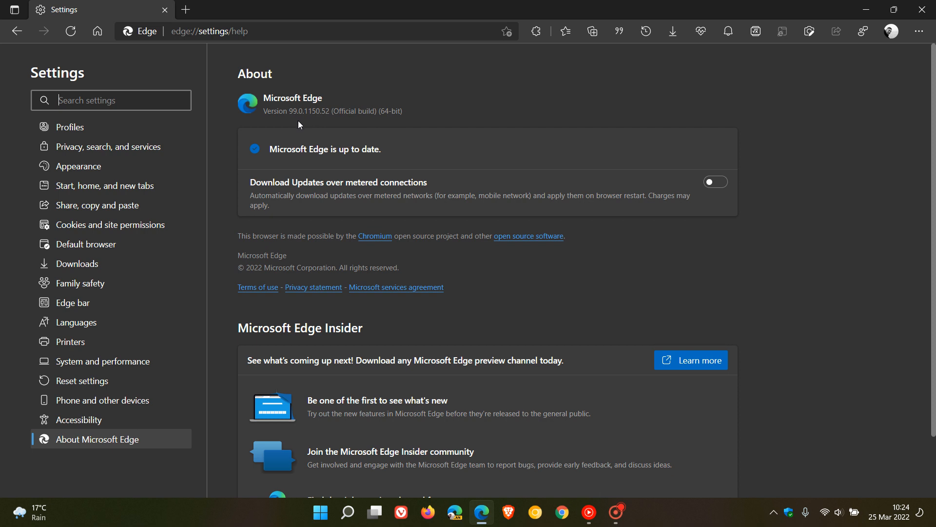
{"action": "mouse_move", "coordinate": [284, 126]}
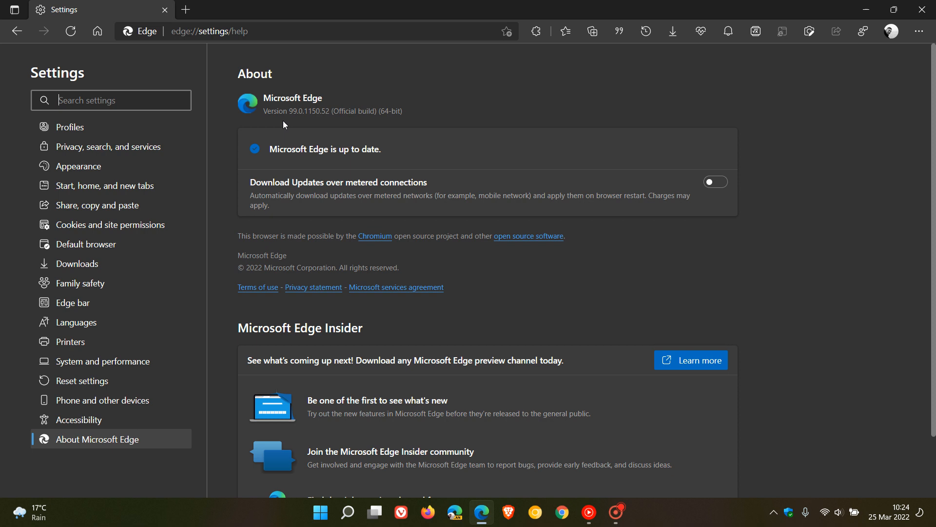
{"action": "mouse_move", "coordinate": [297, 121]}
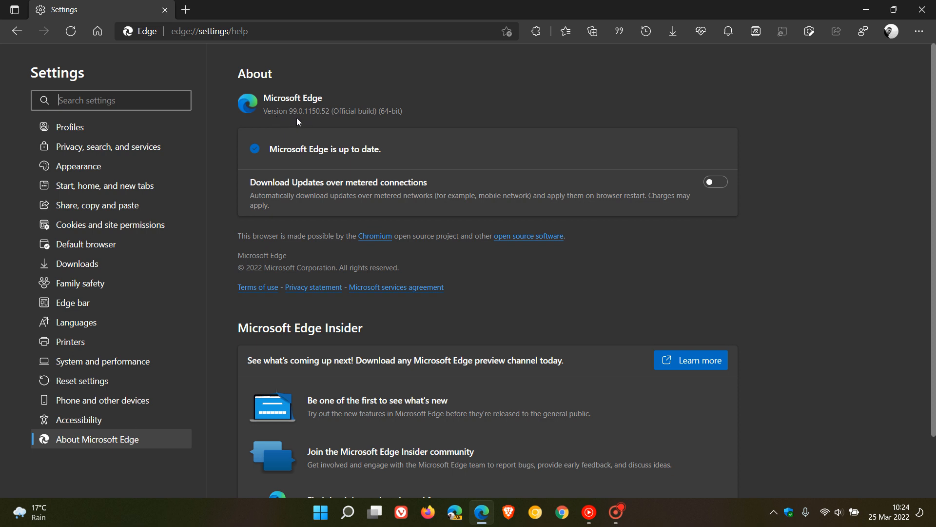
{"action": "mouse_move", "coordinate": [523, 99]}
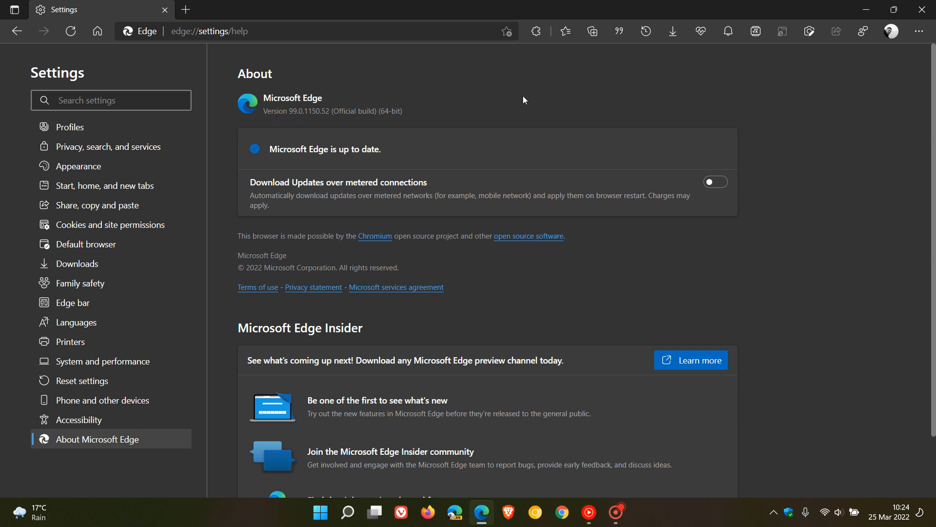
{"action": "mouse_move", "coordinate": [540, 97]}
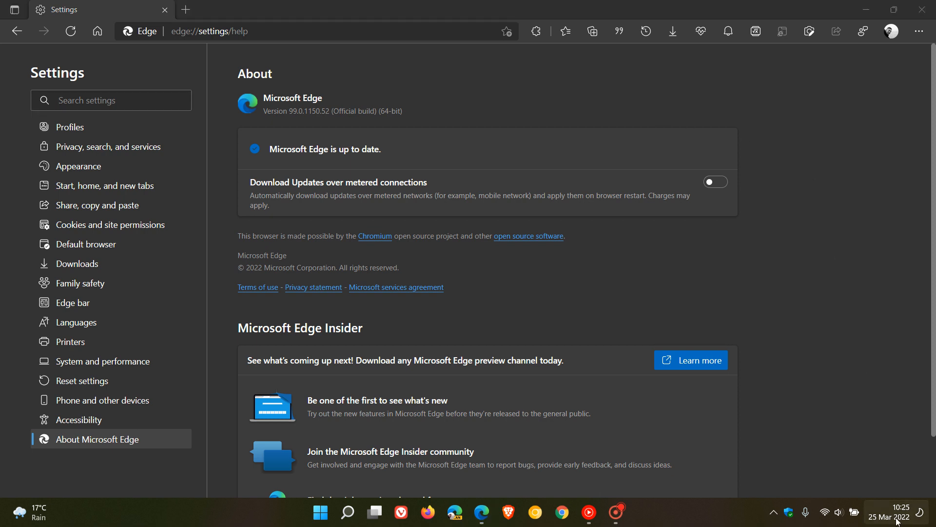
Show the Windows 11 notification centre and calendar from the taskbar clock
{"action": "left_click", "coordinate": [897, 517]}
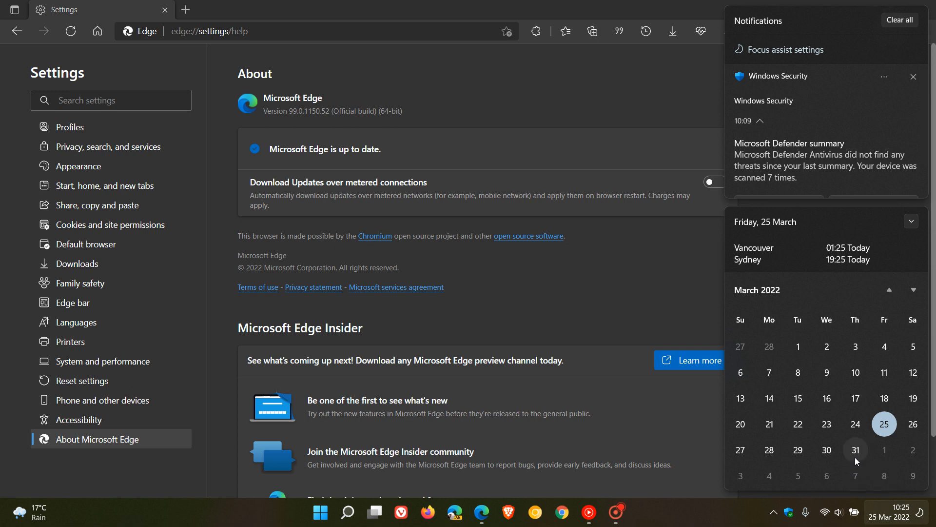
{"action": "mouse_move", "coordinate": [860, 459]}
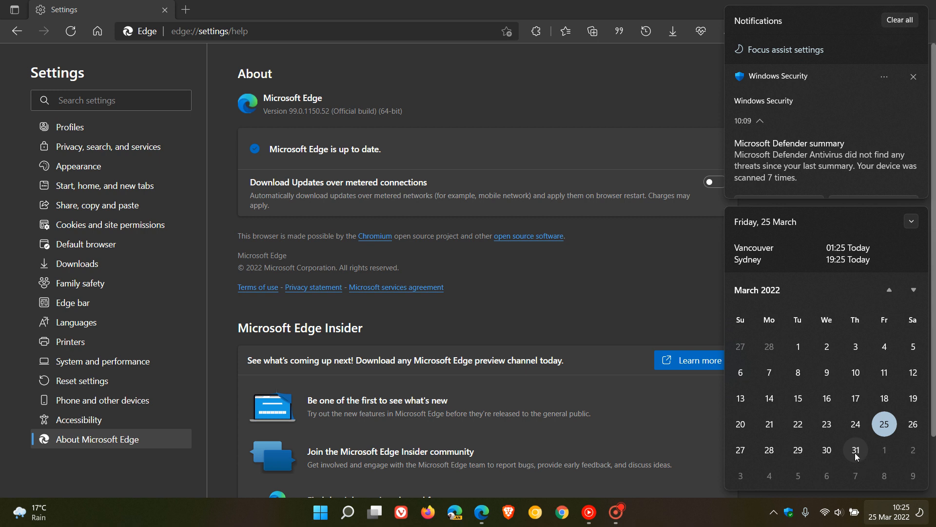
{"action": "mouse_move", "coordinate": [886, 453]}
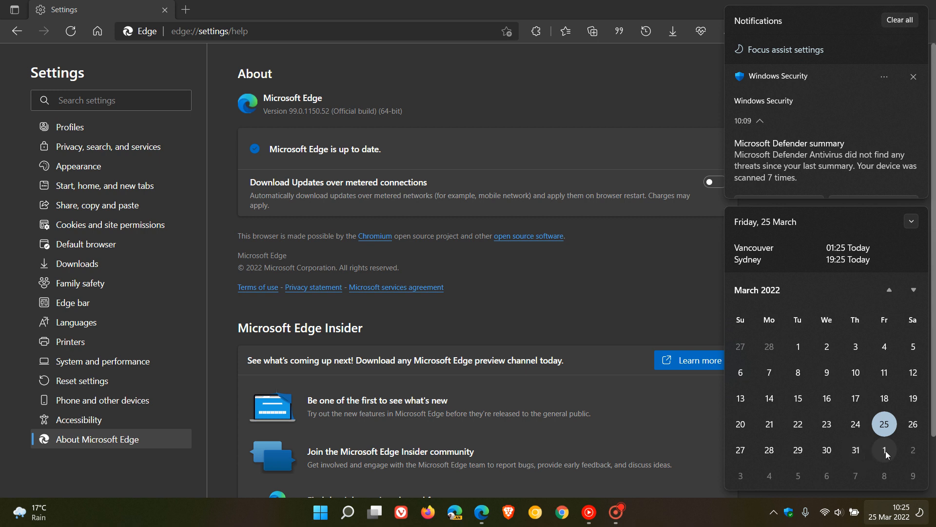
Dismiss the calendar flyout and start a new tab showing the Edge start page
{"action": "left_click", "coordinate": [660, 92]}
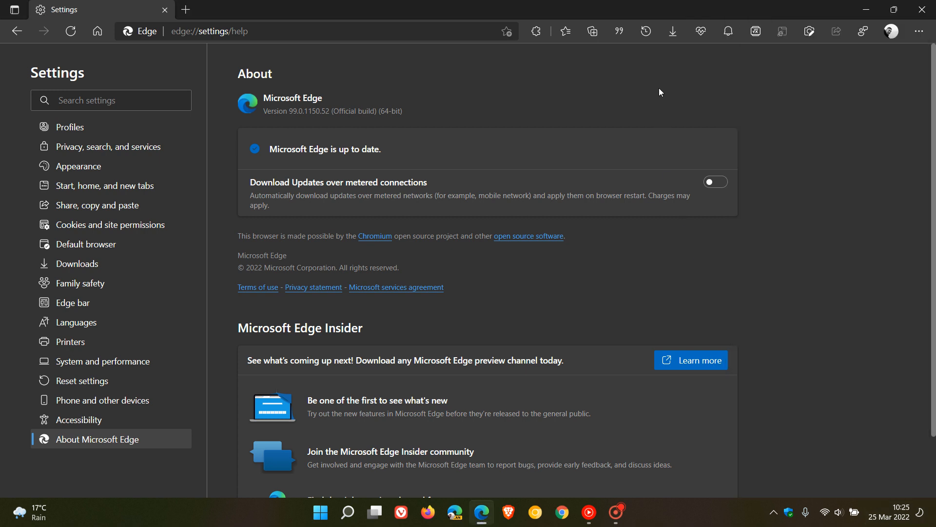
{"action": "mouse_move", "coordinate": [839, 214]}
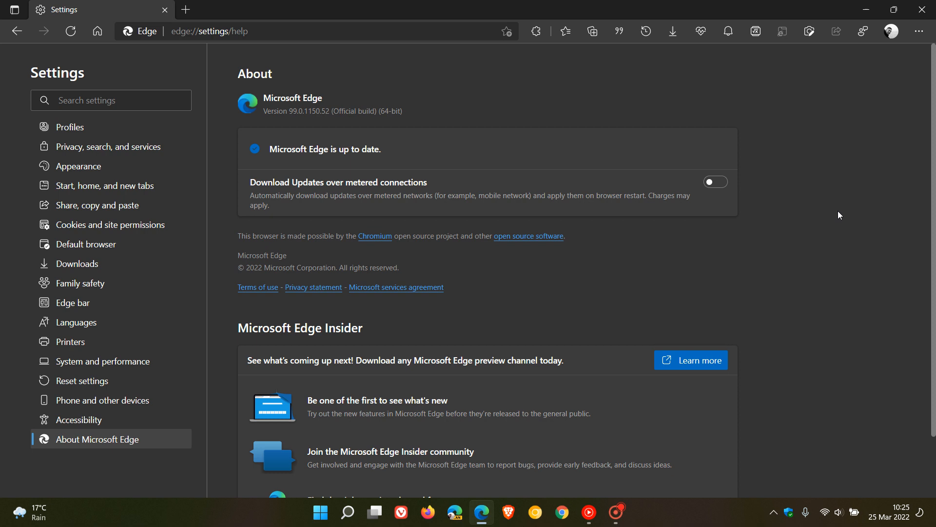
{"action": "mouse_move", "coordinate": [578, 91]}
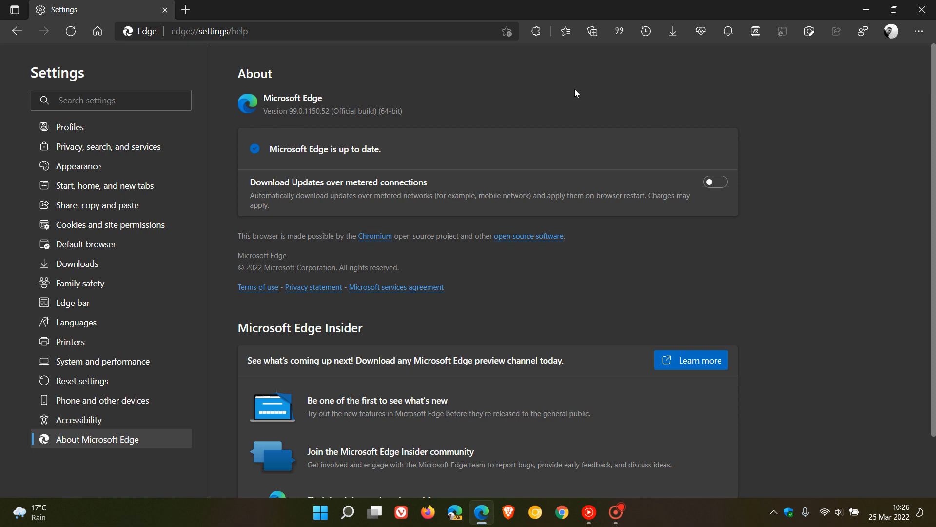
{"action": "mouse_move", "coordinate": [346, 133]}
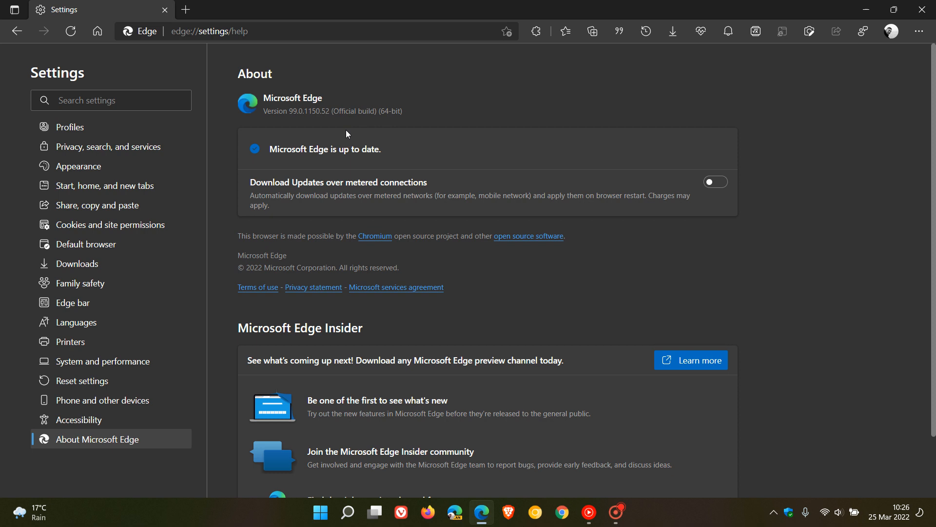
{"action": "mouse_move", "coordinate": [544, 114]}
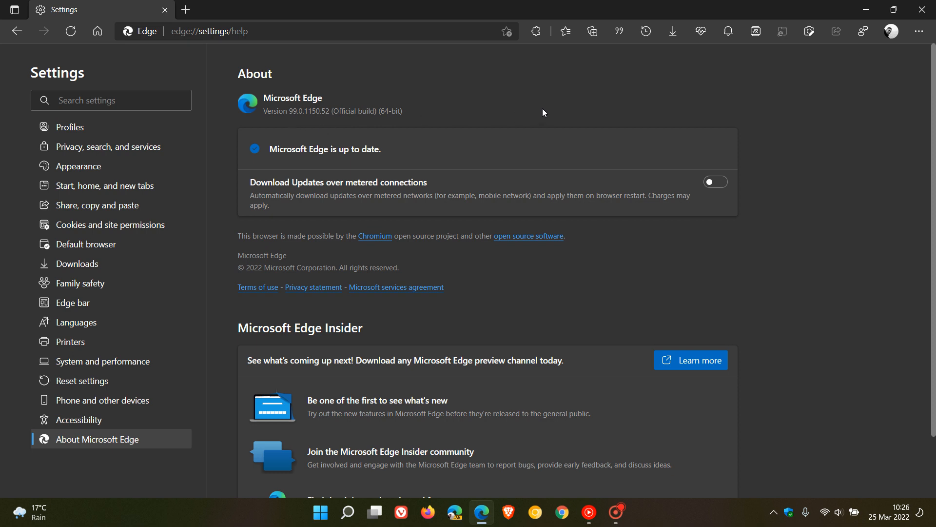
{"action": "mouse_move", "coordinate": [287, 126]}
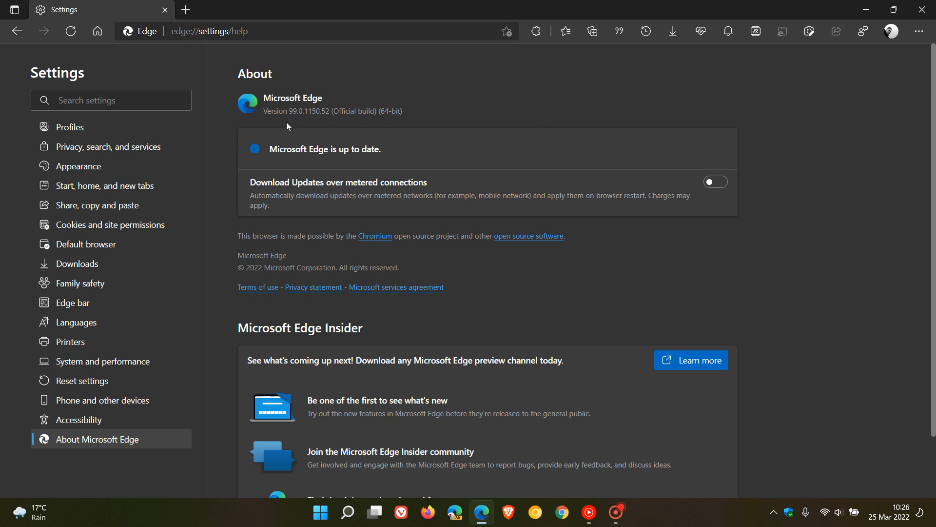
{"action": "mouse_move", "coordinate": [297, 127]}
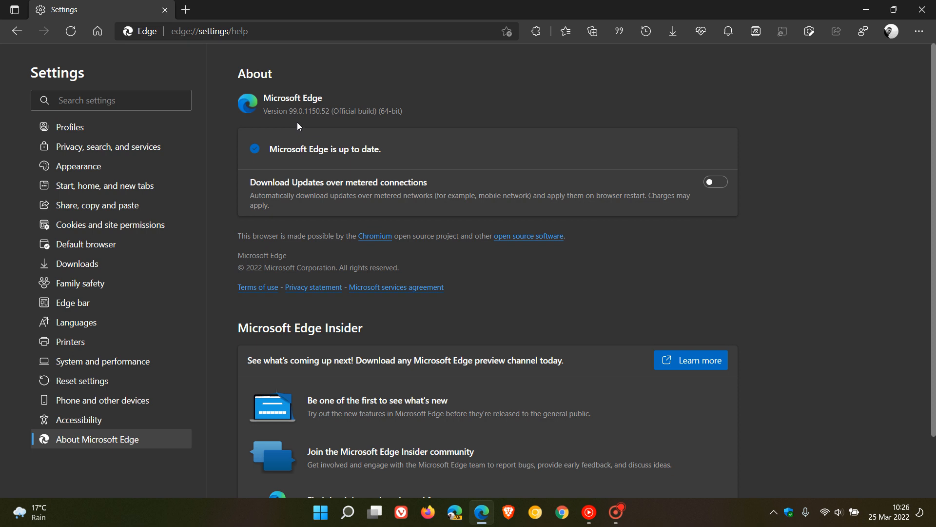
{"action": "mouse_move", "coordinate": [310, 122]}
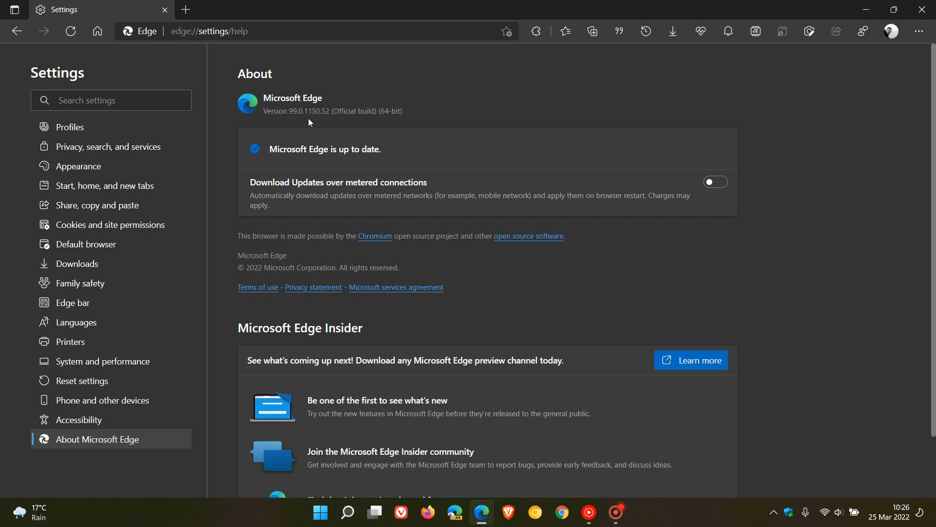
{"action": "mouse_move", "coordinate": [321, 123]}
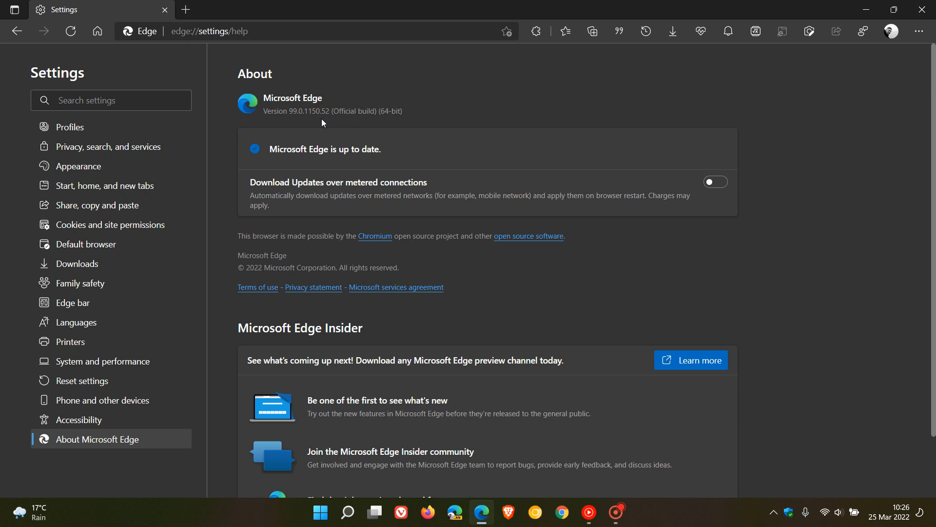
{"action": "mouse_move", "coordinate": [535, 99]}
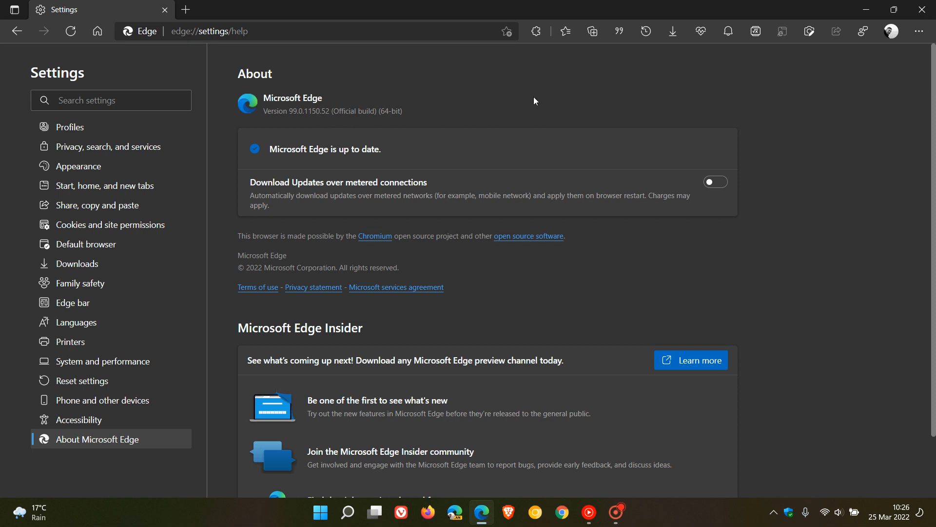
{"action": "mouse_move", "coordinate": [115, 60]}
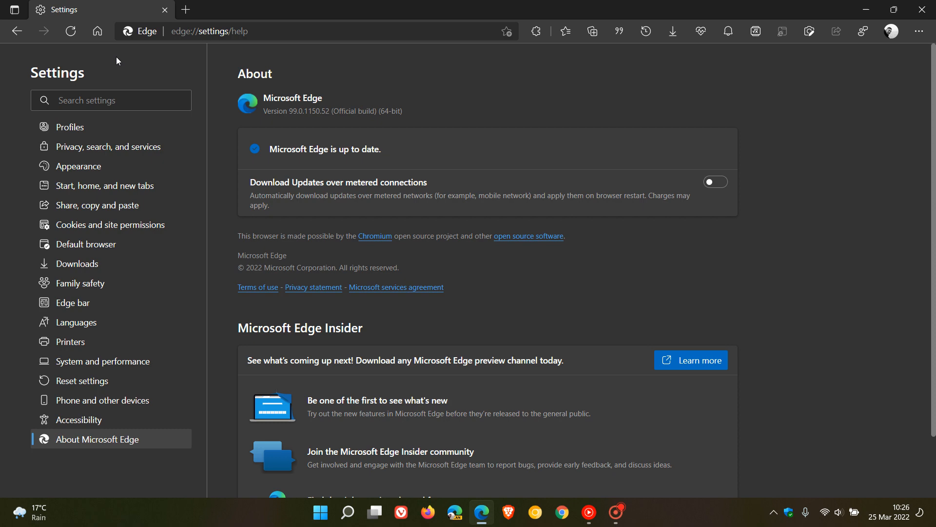
{"action": "left_click", "coordinate": [185, 9]}
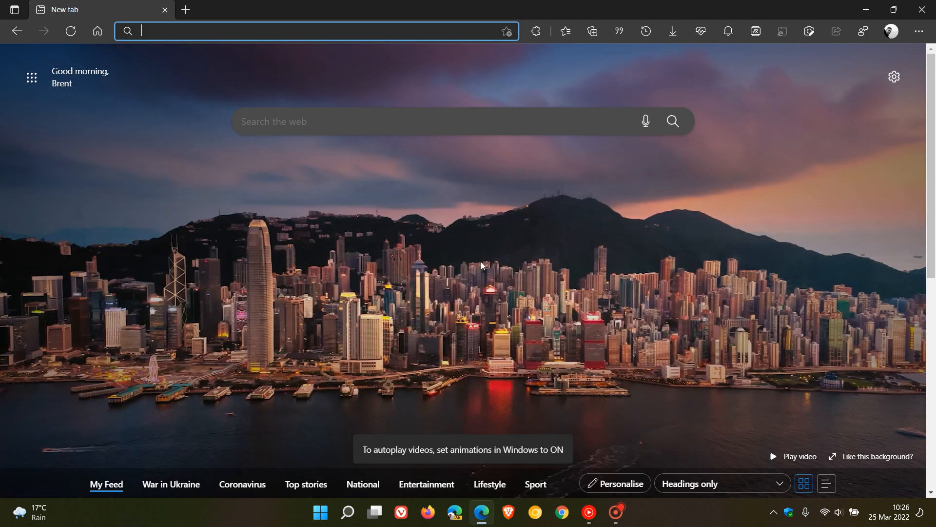